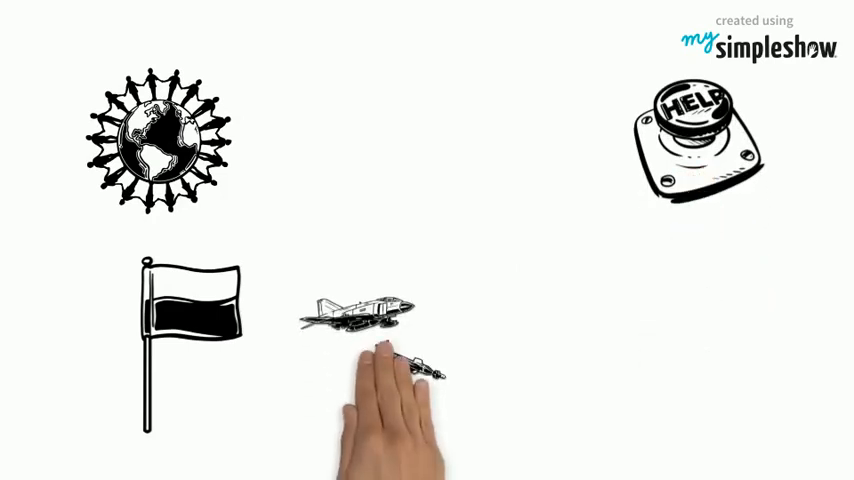
{"action": "mouse_move", "coordinate": [550, 430]}
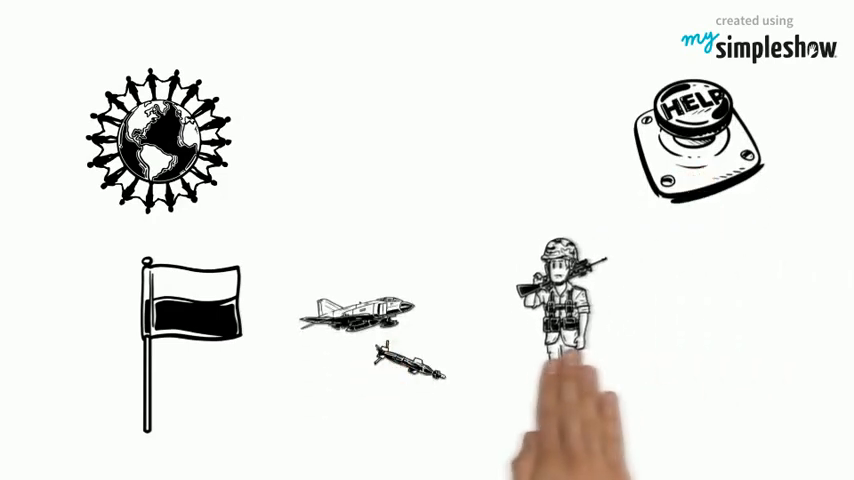